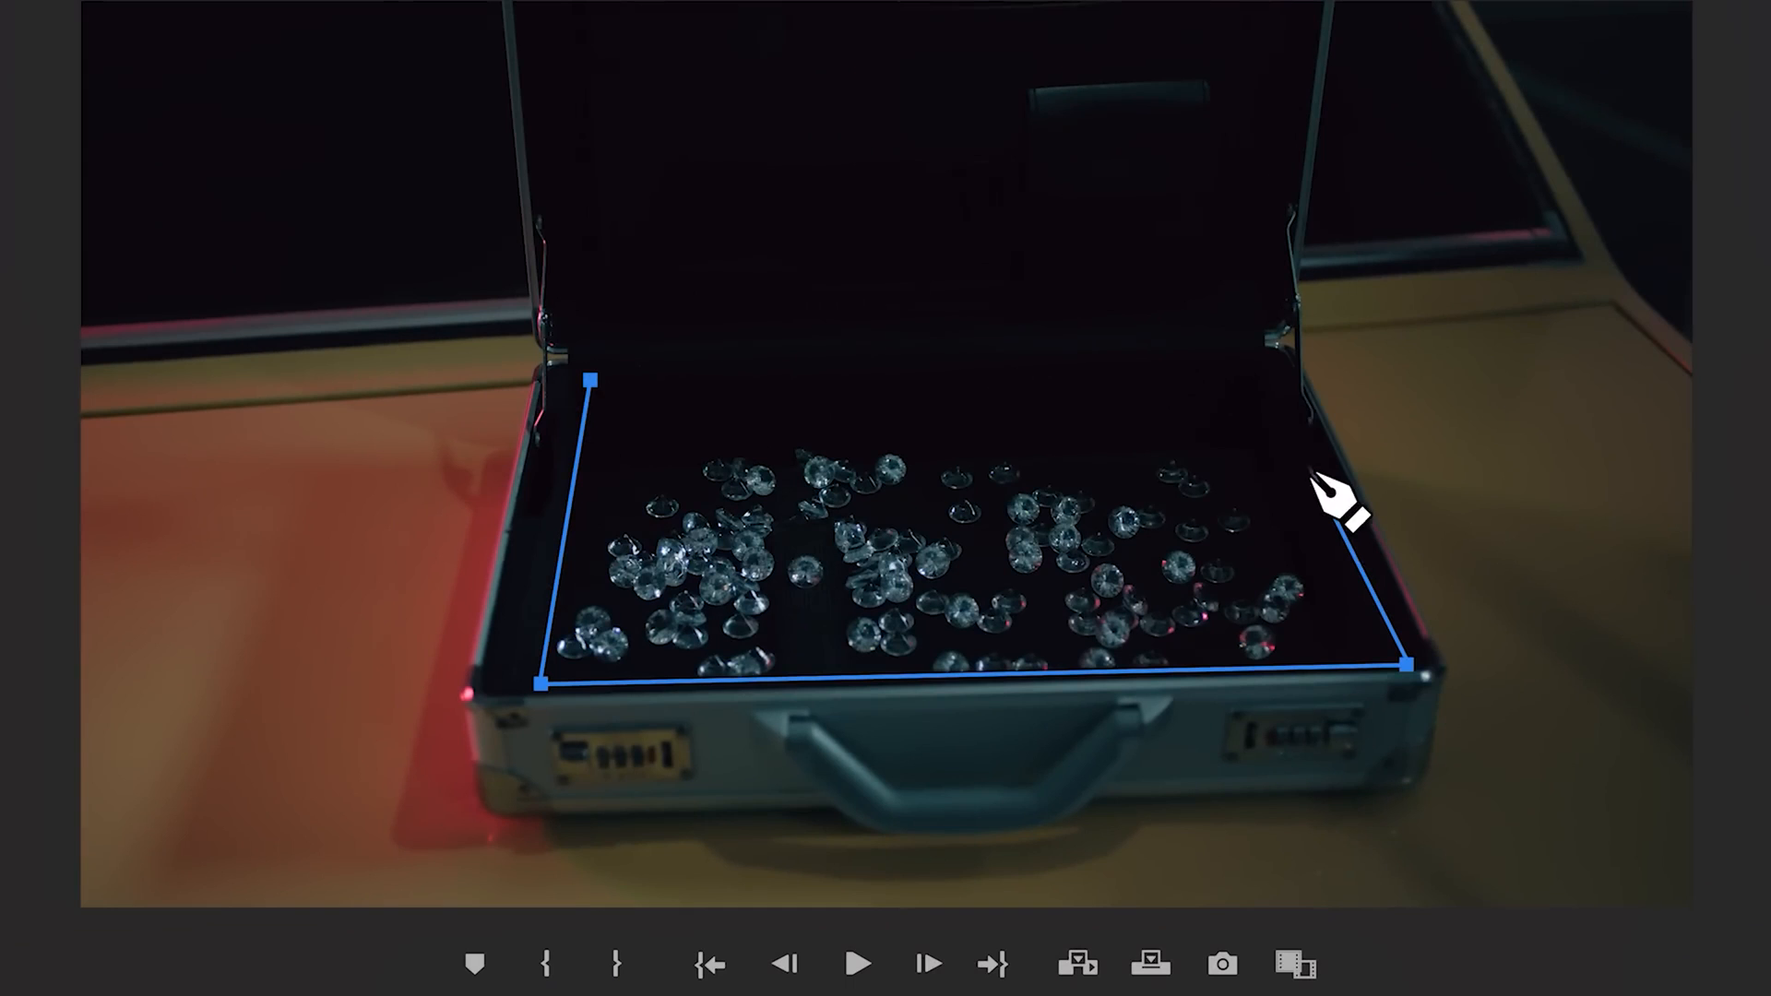
Generate 'Pile of large diamonds on black velvet' inside the marked briefcase area with Firefly.
{"action": "left_click", "coordinate": [1347, 506]}
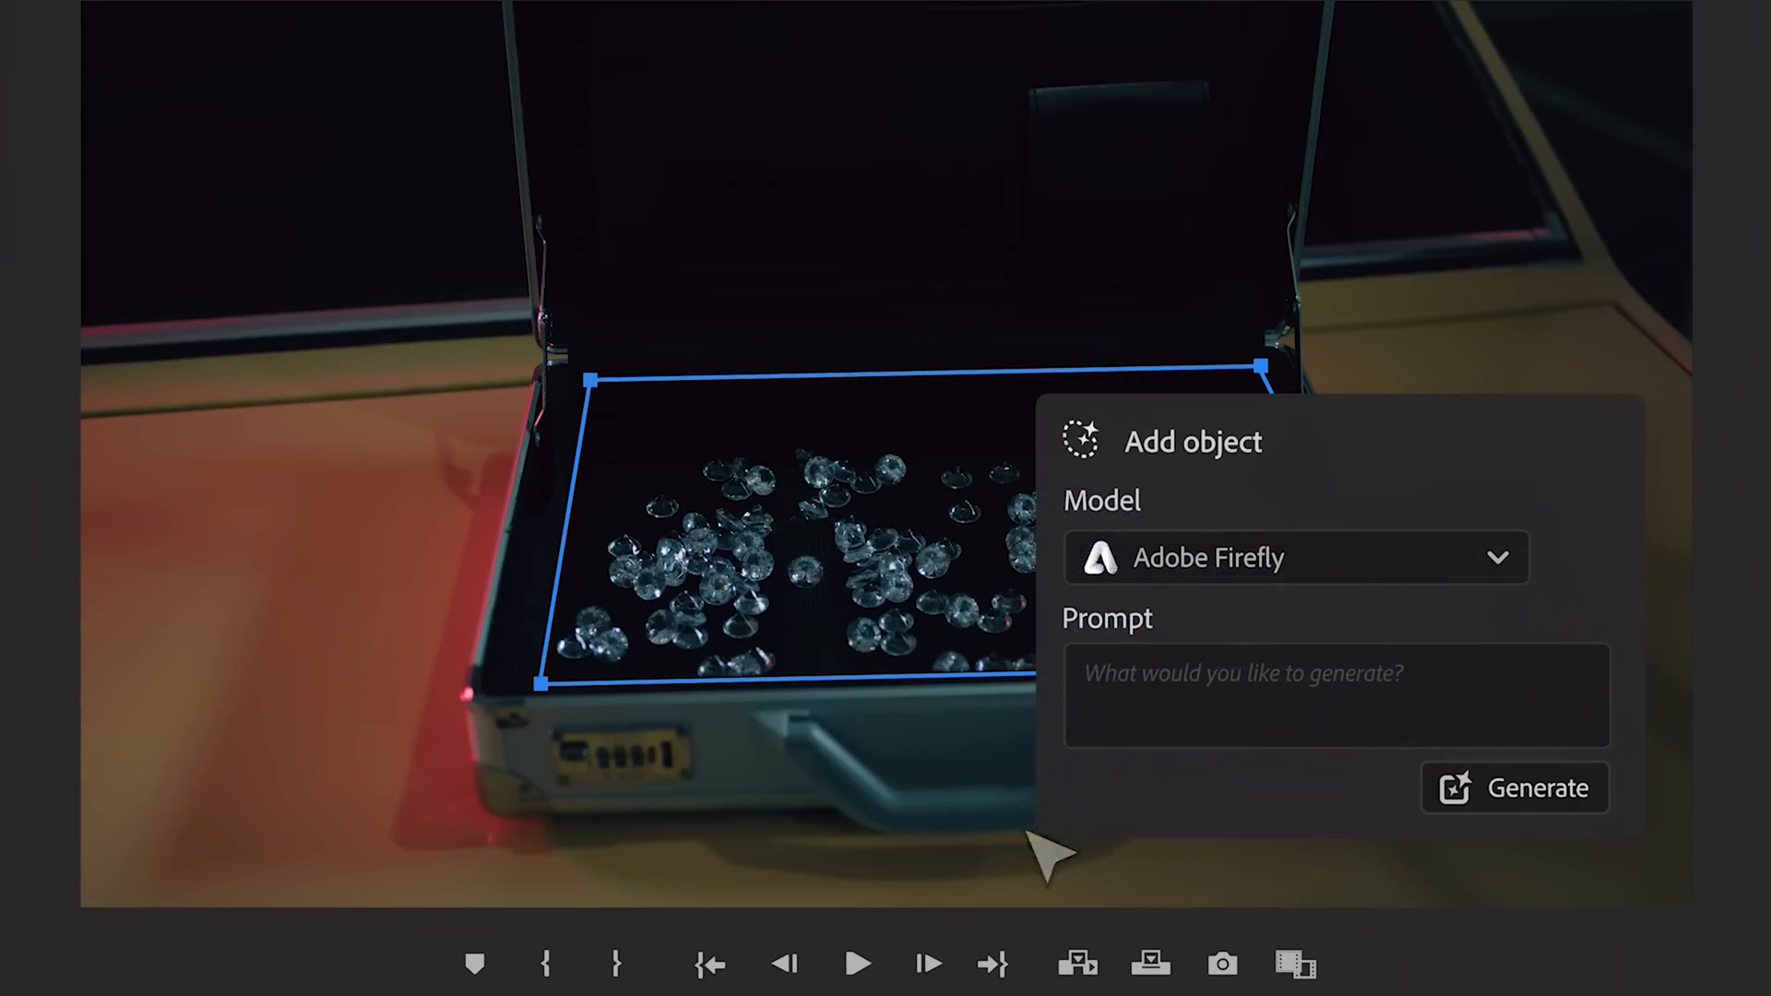
{"action": "type", "text": "Pile of large diamonds on black velvet cloth"}
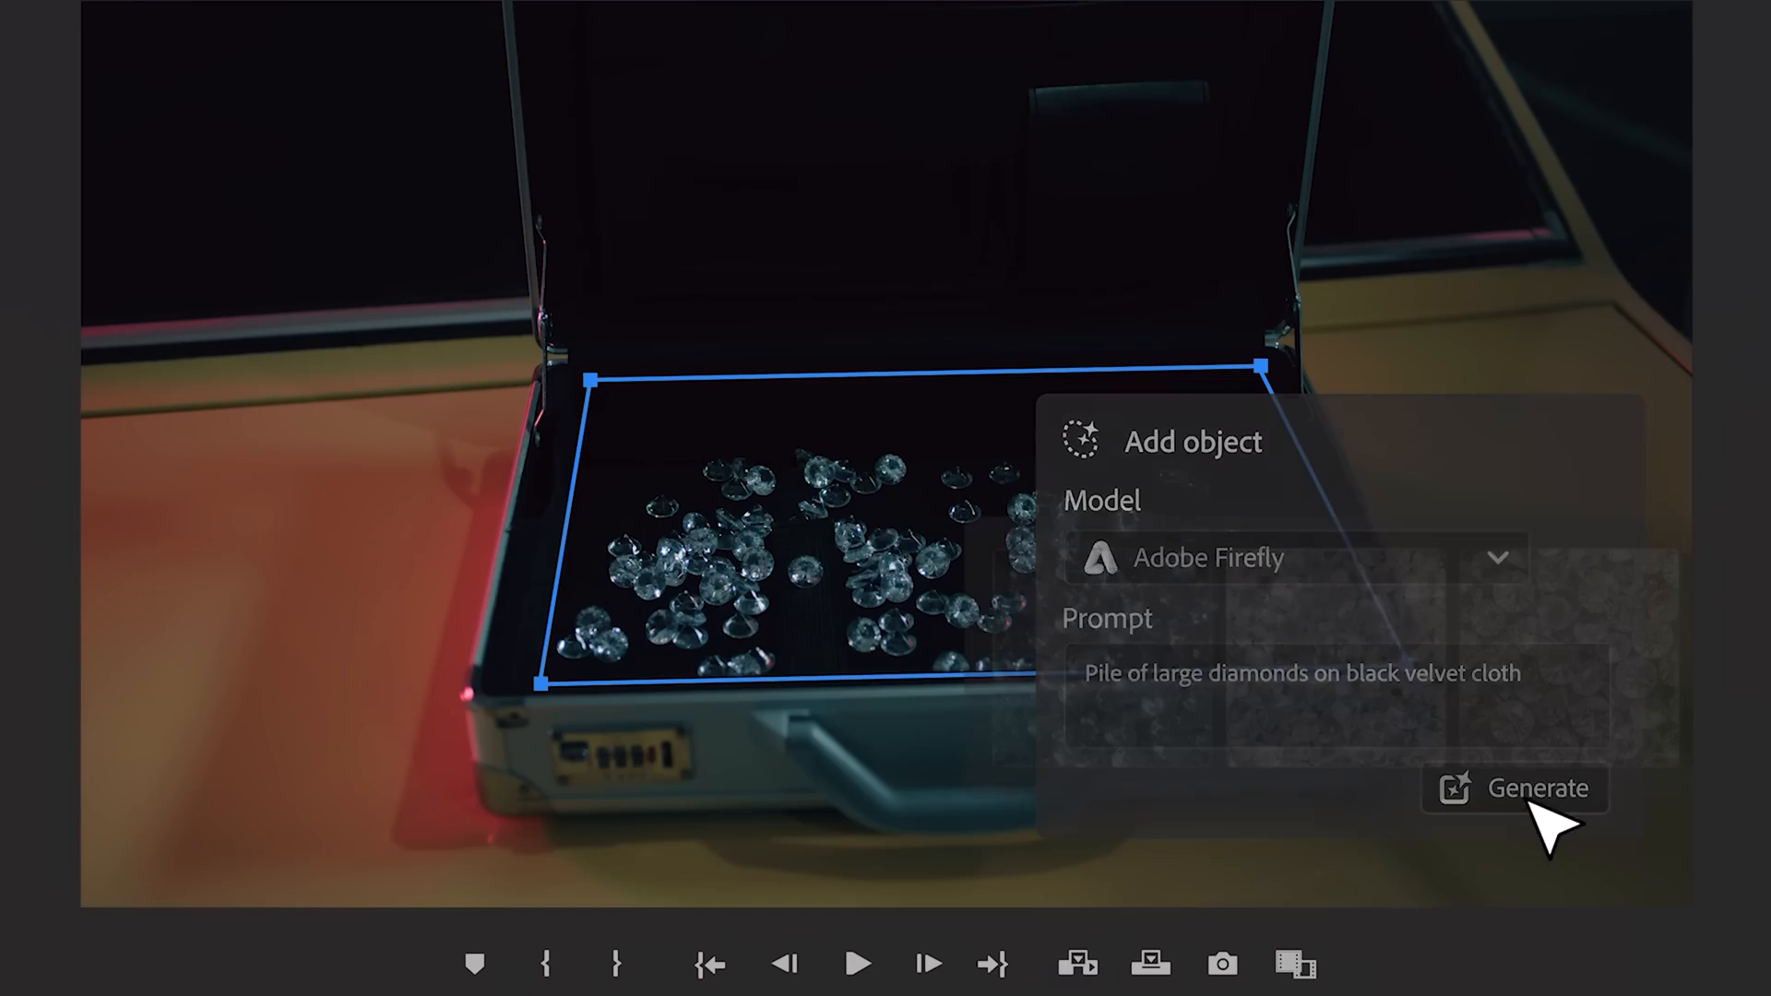
{"action": "left_click", "coordinate": [1517, 787]}
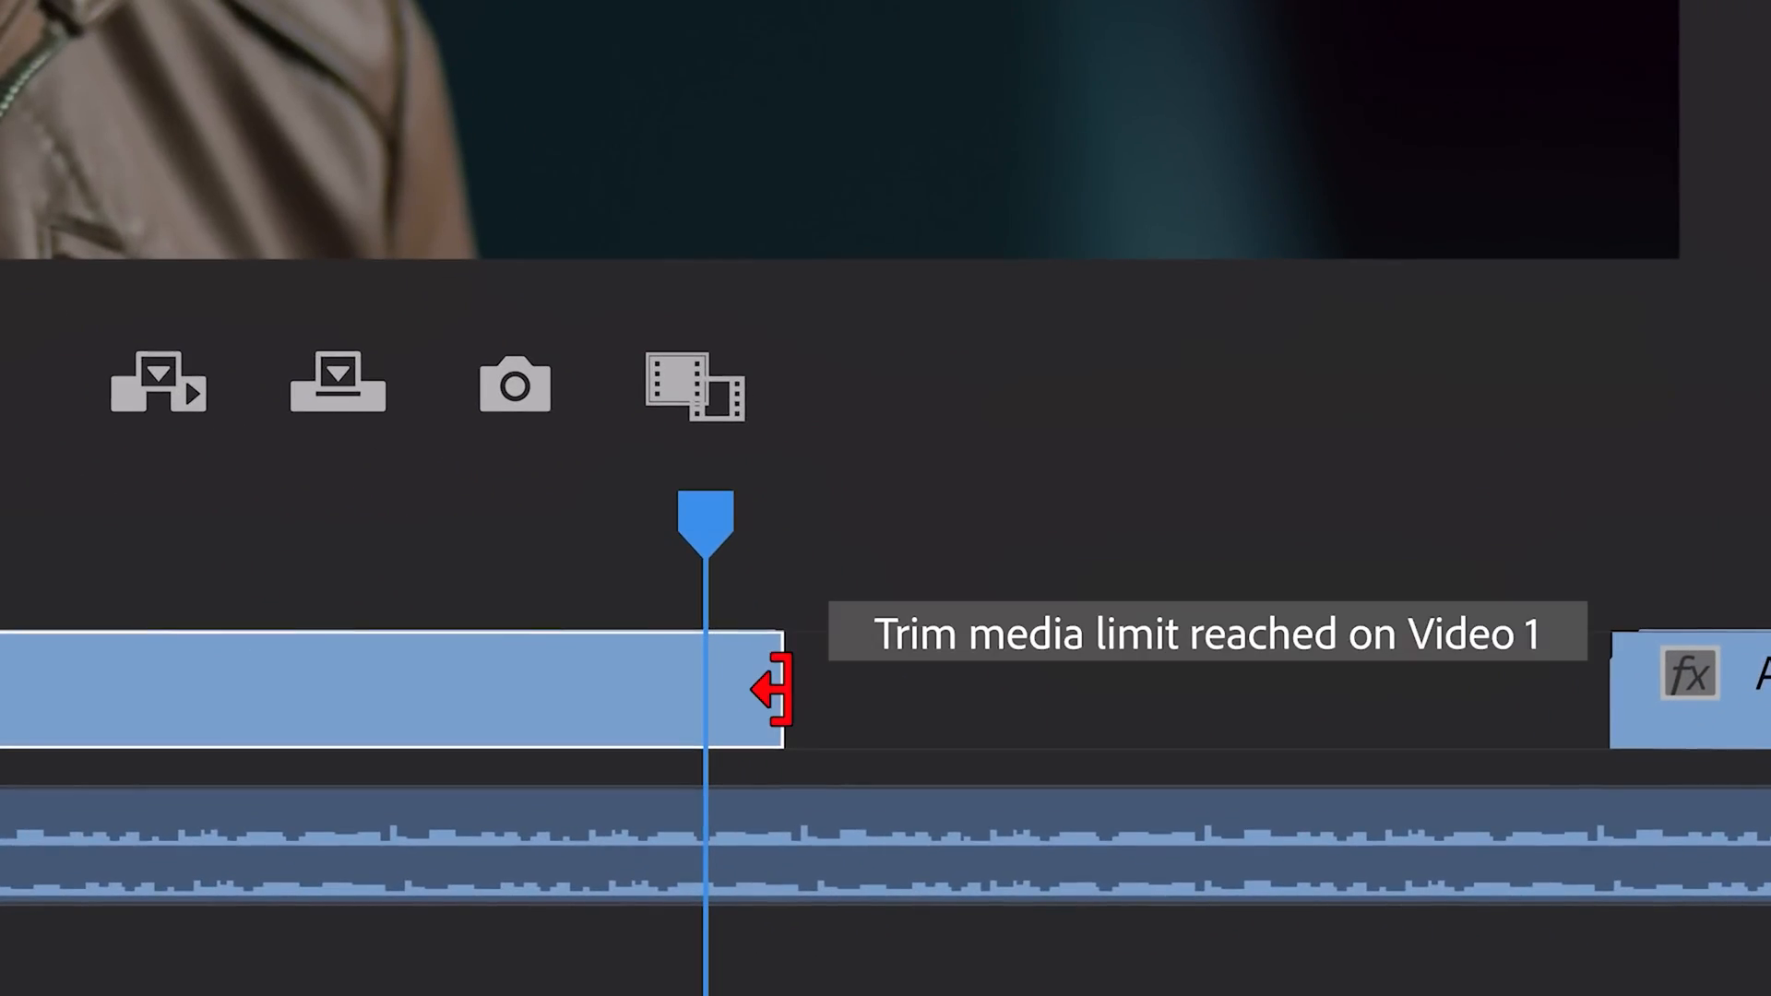
Extend the shot past its media limit with a Generative Extend clip on the timeline.
{"action": "left_click", "coordinate": [213, 349]}
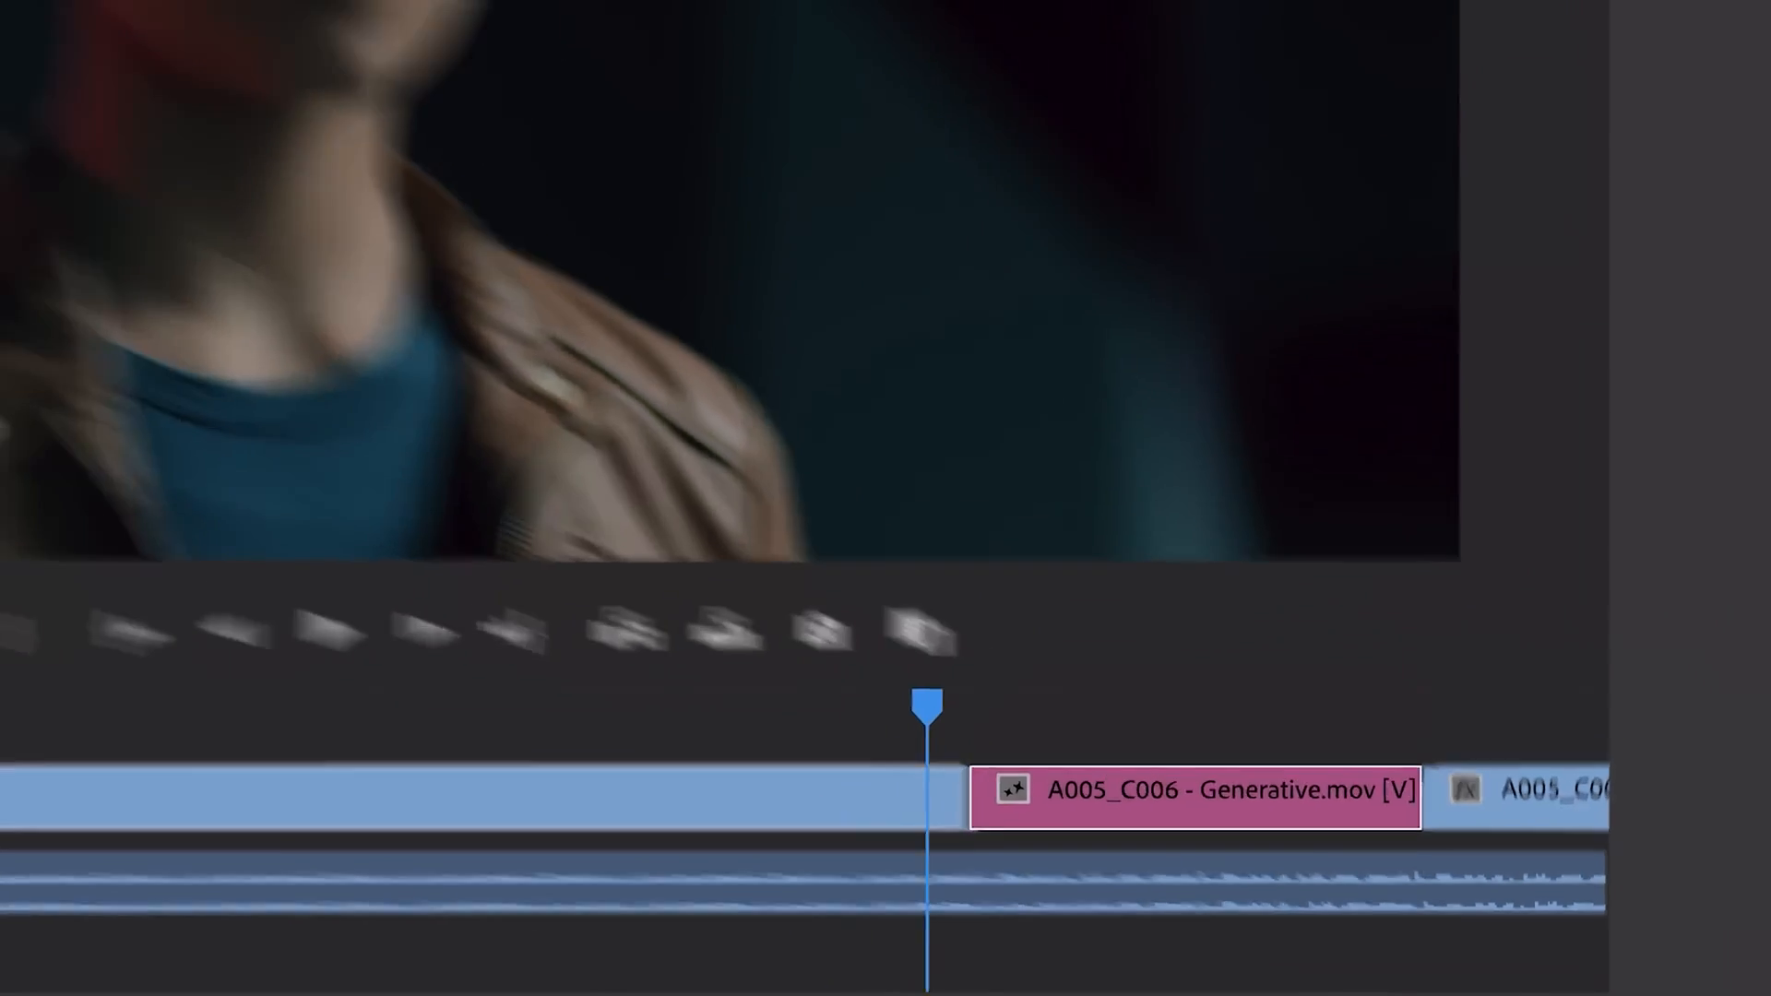
{"action": "left_click", "coordinate": [861, 791]}
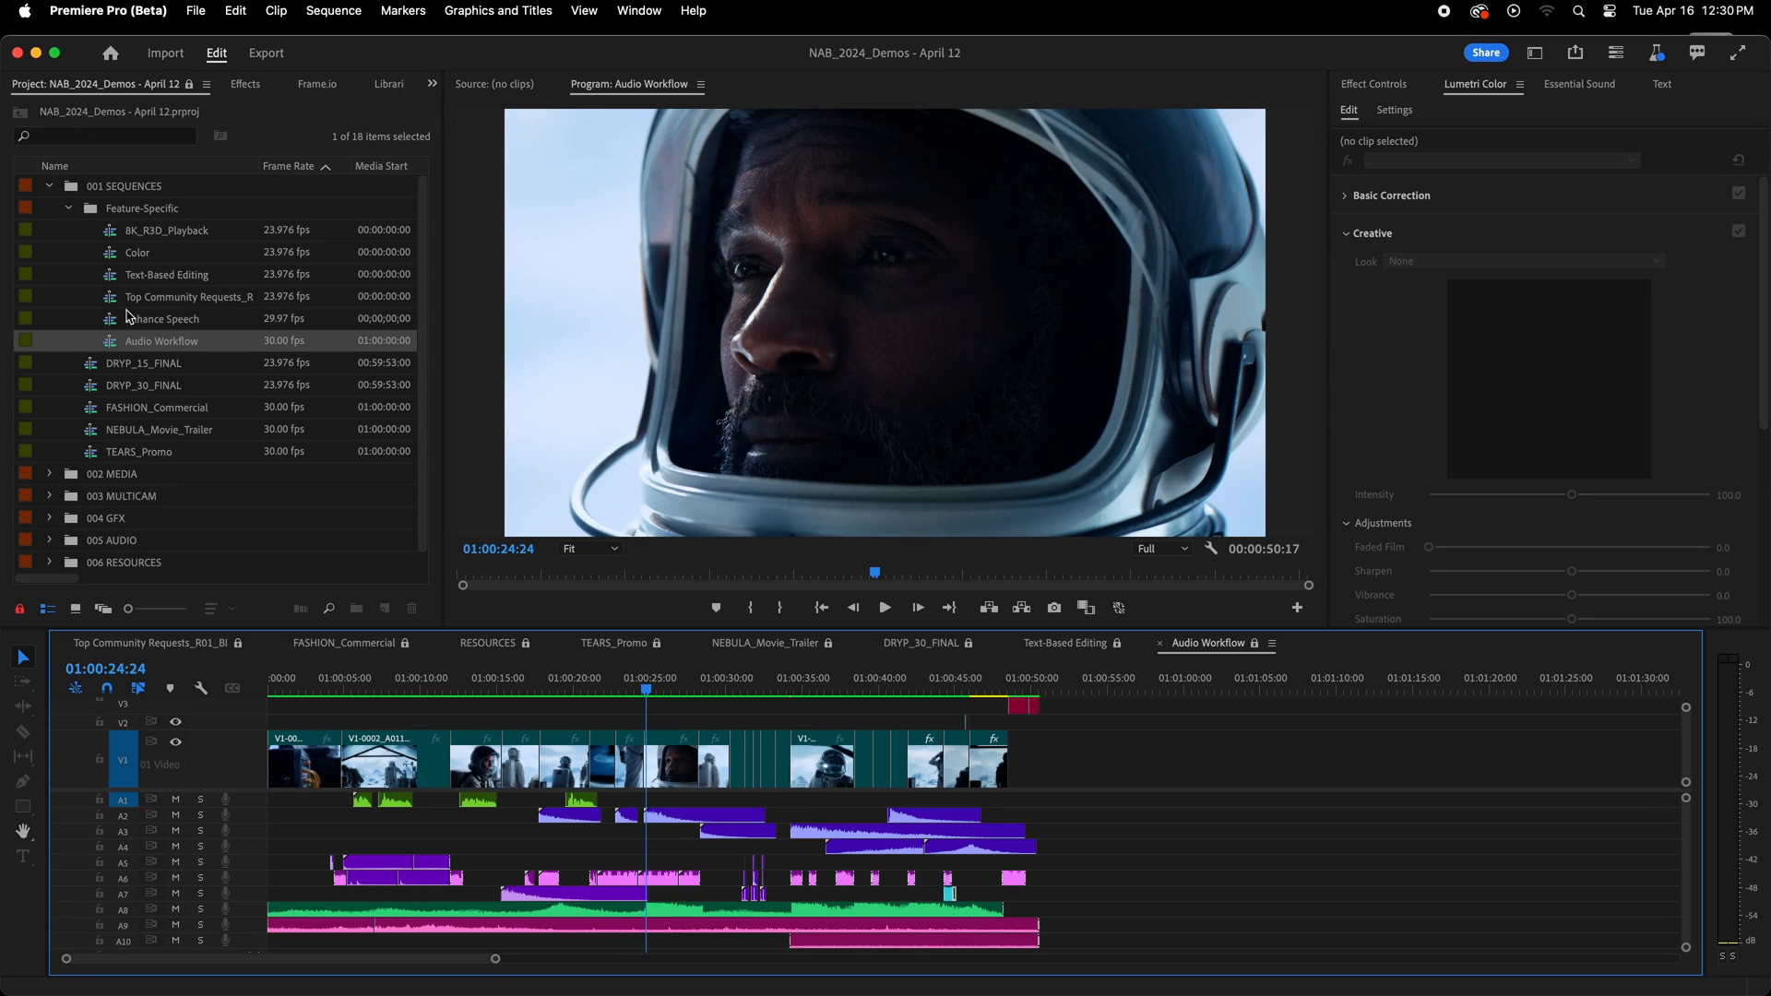
{"action": "mouse_move", "coordinate": [284, 348]}
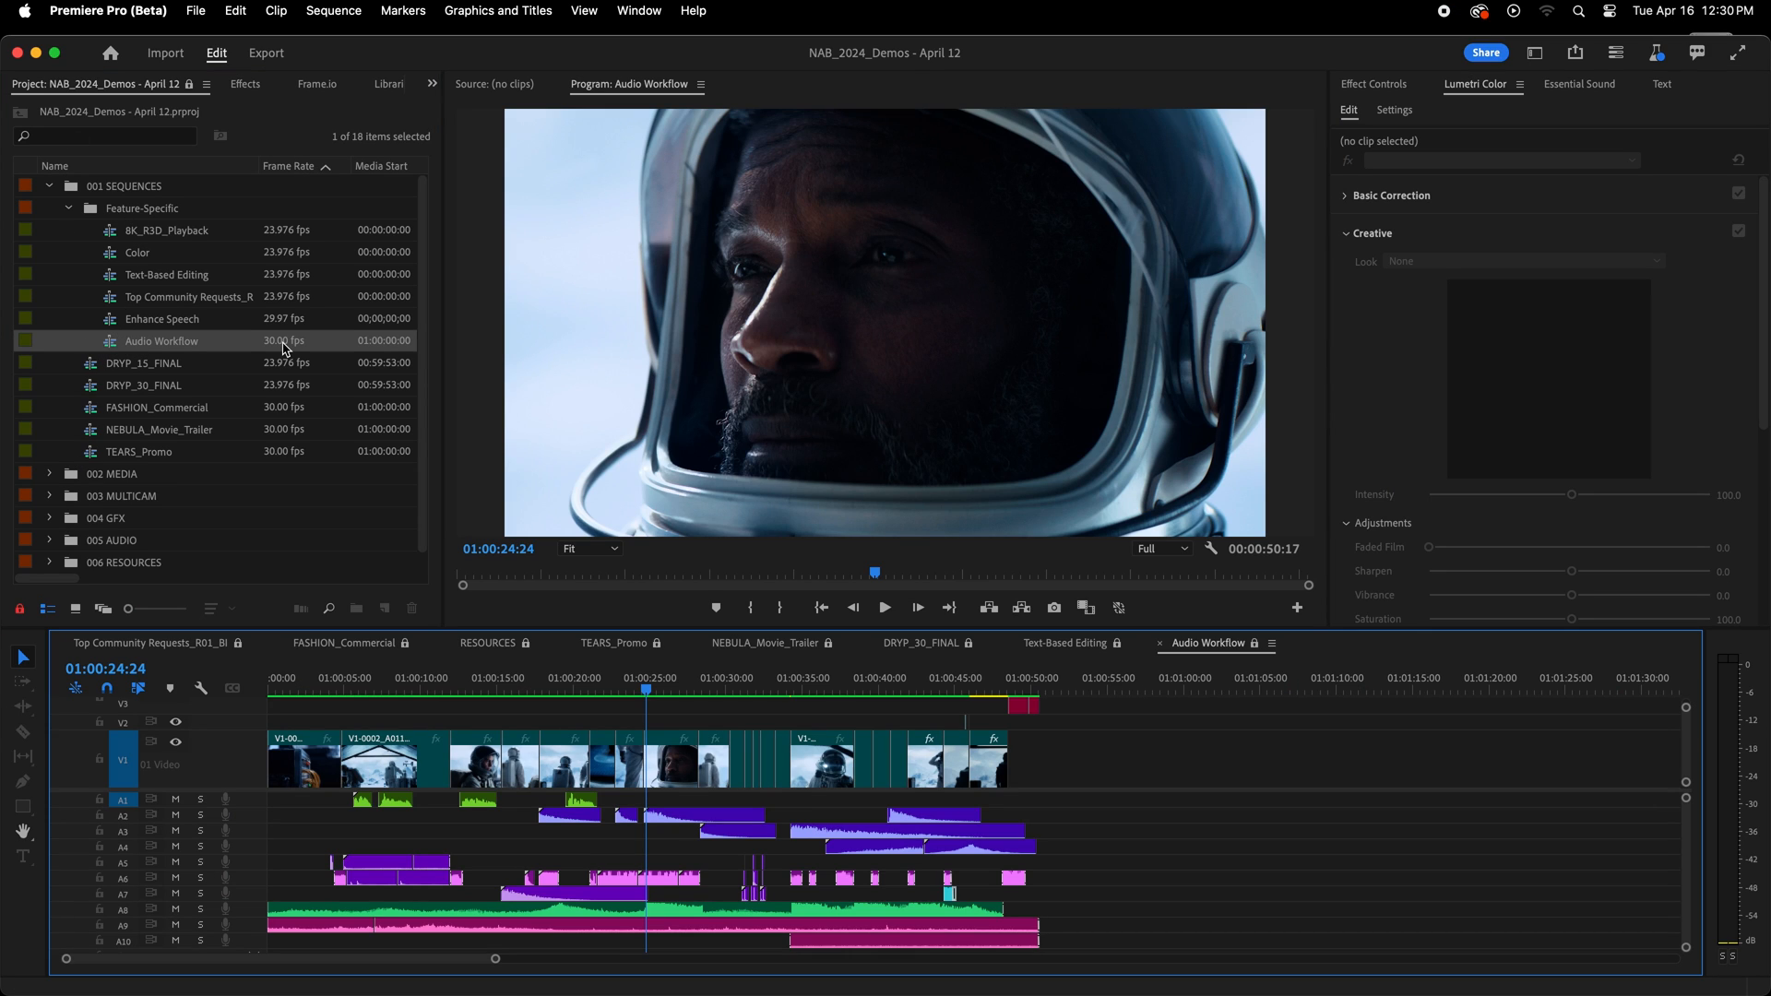
{"action": "mouse_move", "coordinate": [284, 347]}
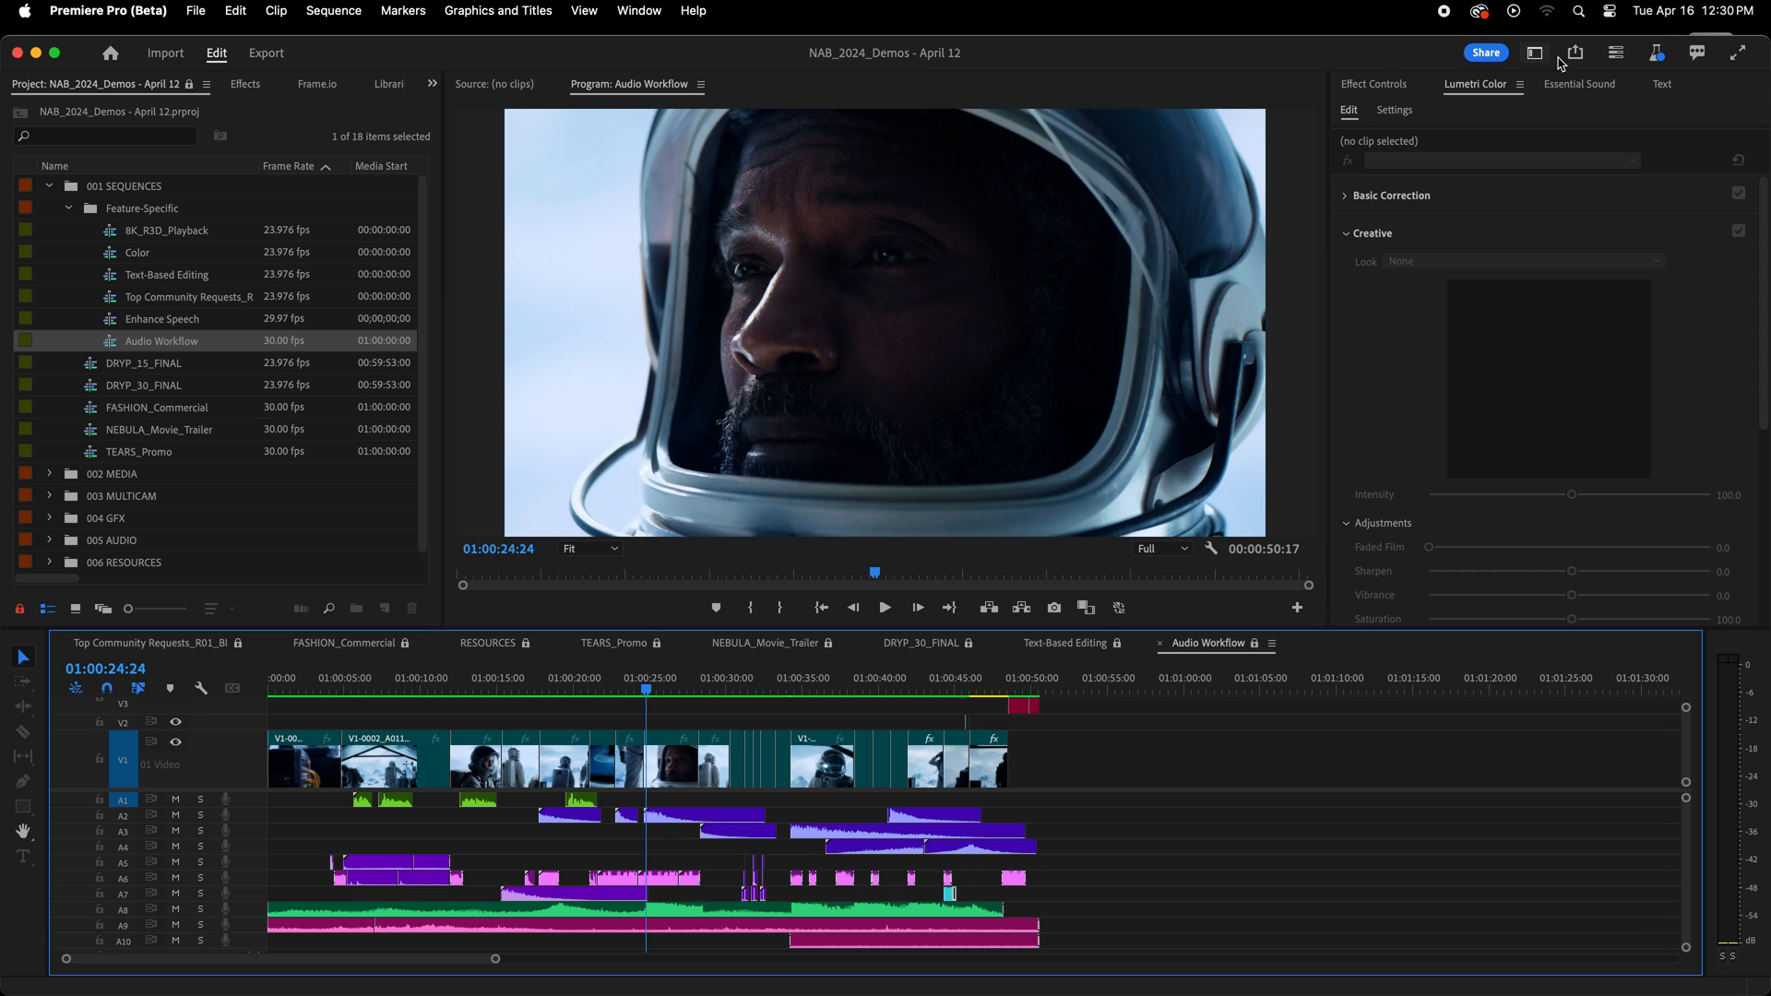
Switch from the Workspaces menu to the Audio workspace layout.
{"action": "left_click", "coordinate": [1534, 51]}
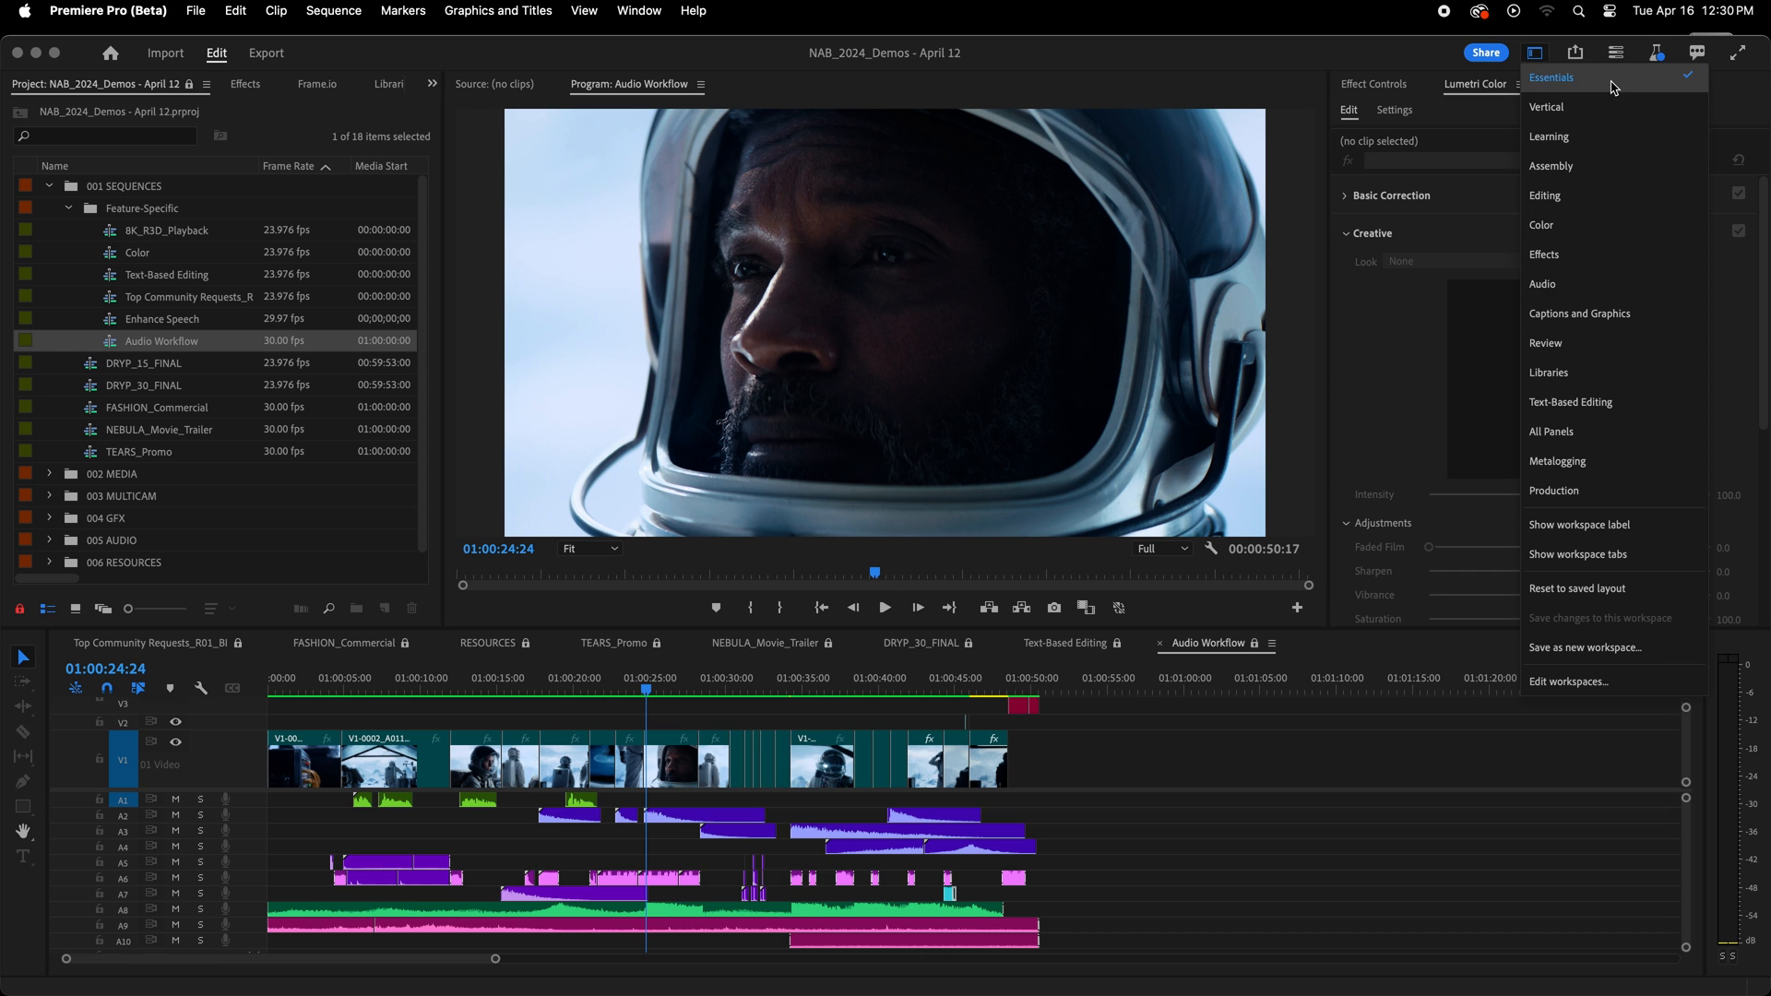
{"action": "mouse_move", "coordinate": [1585, 284]}
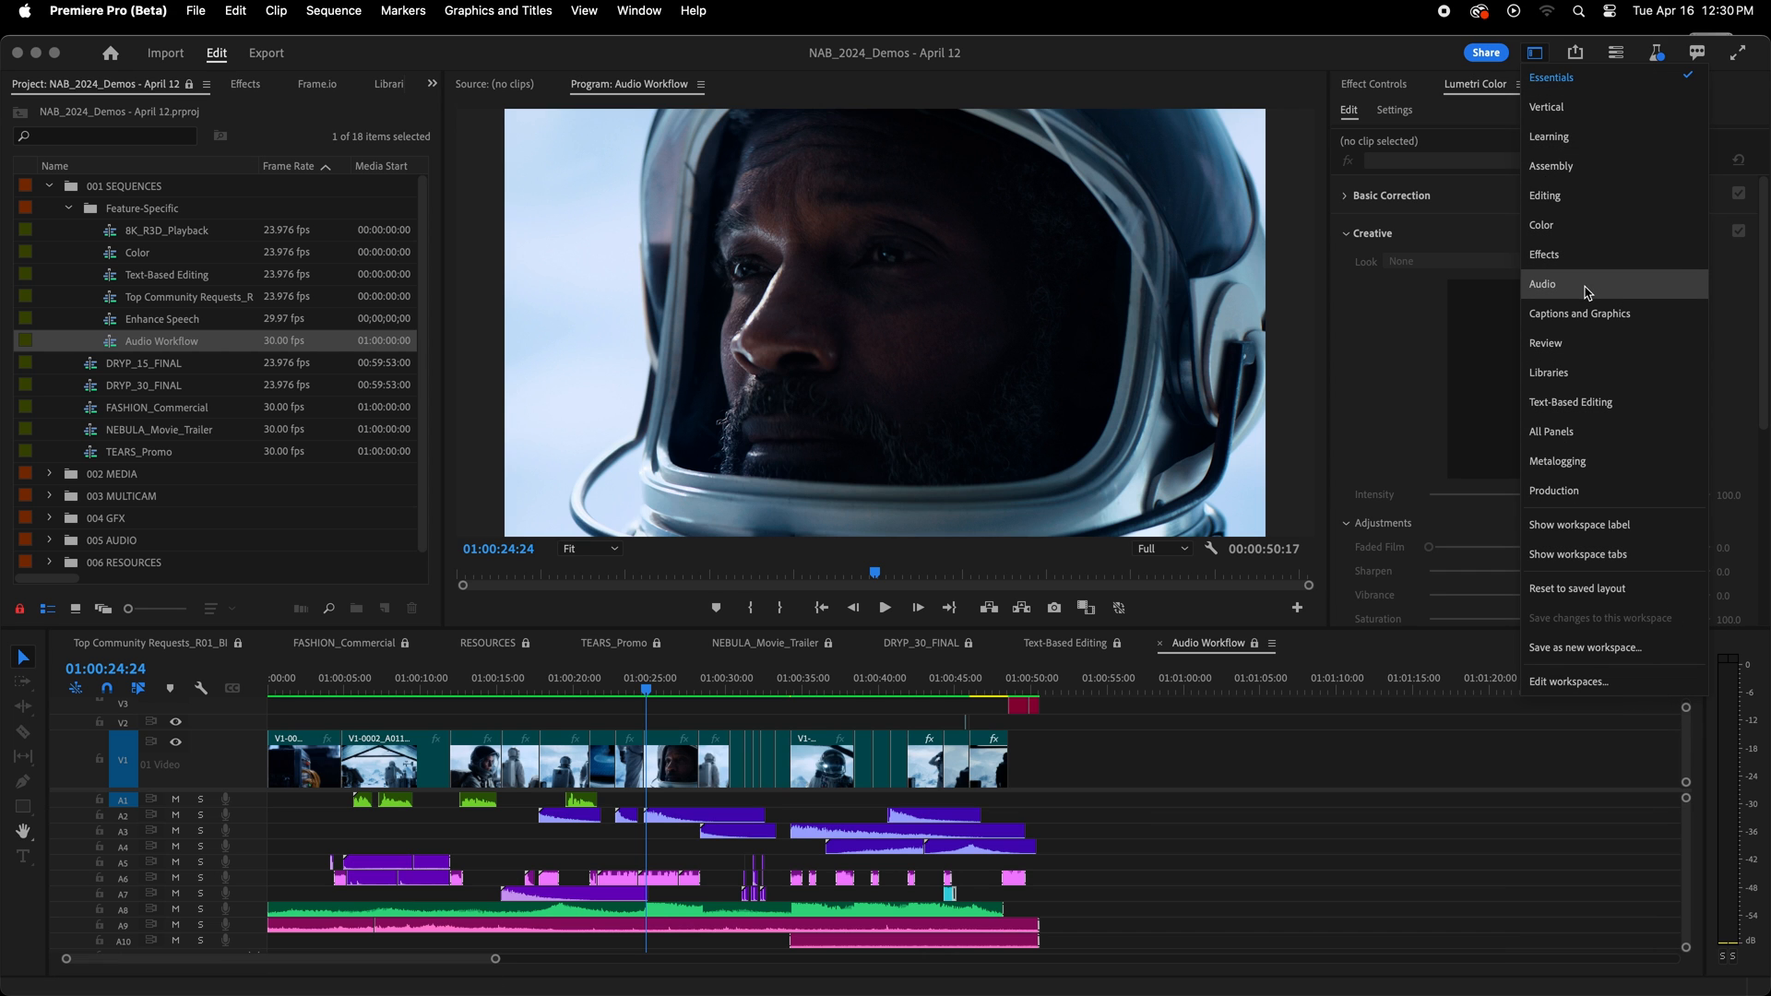
{"action": "left_click", "coordinate": [1542, 284]}
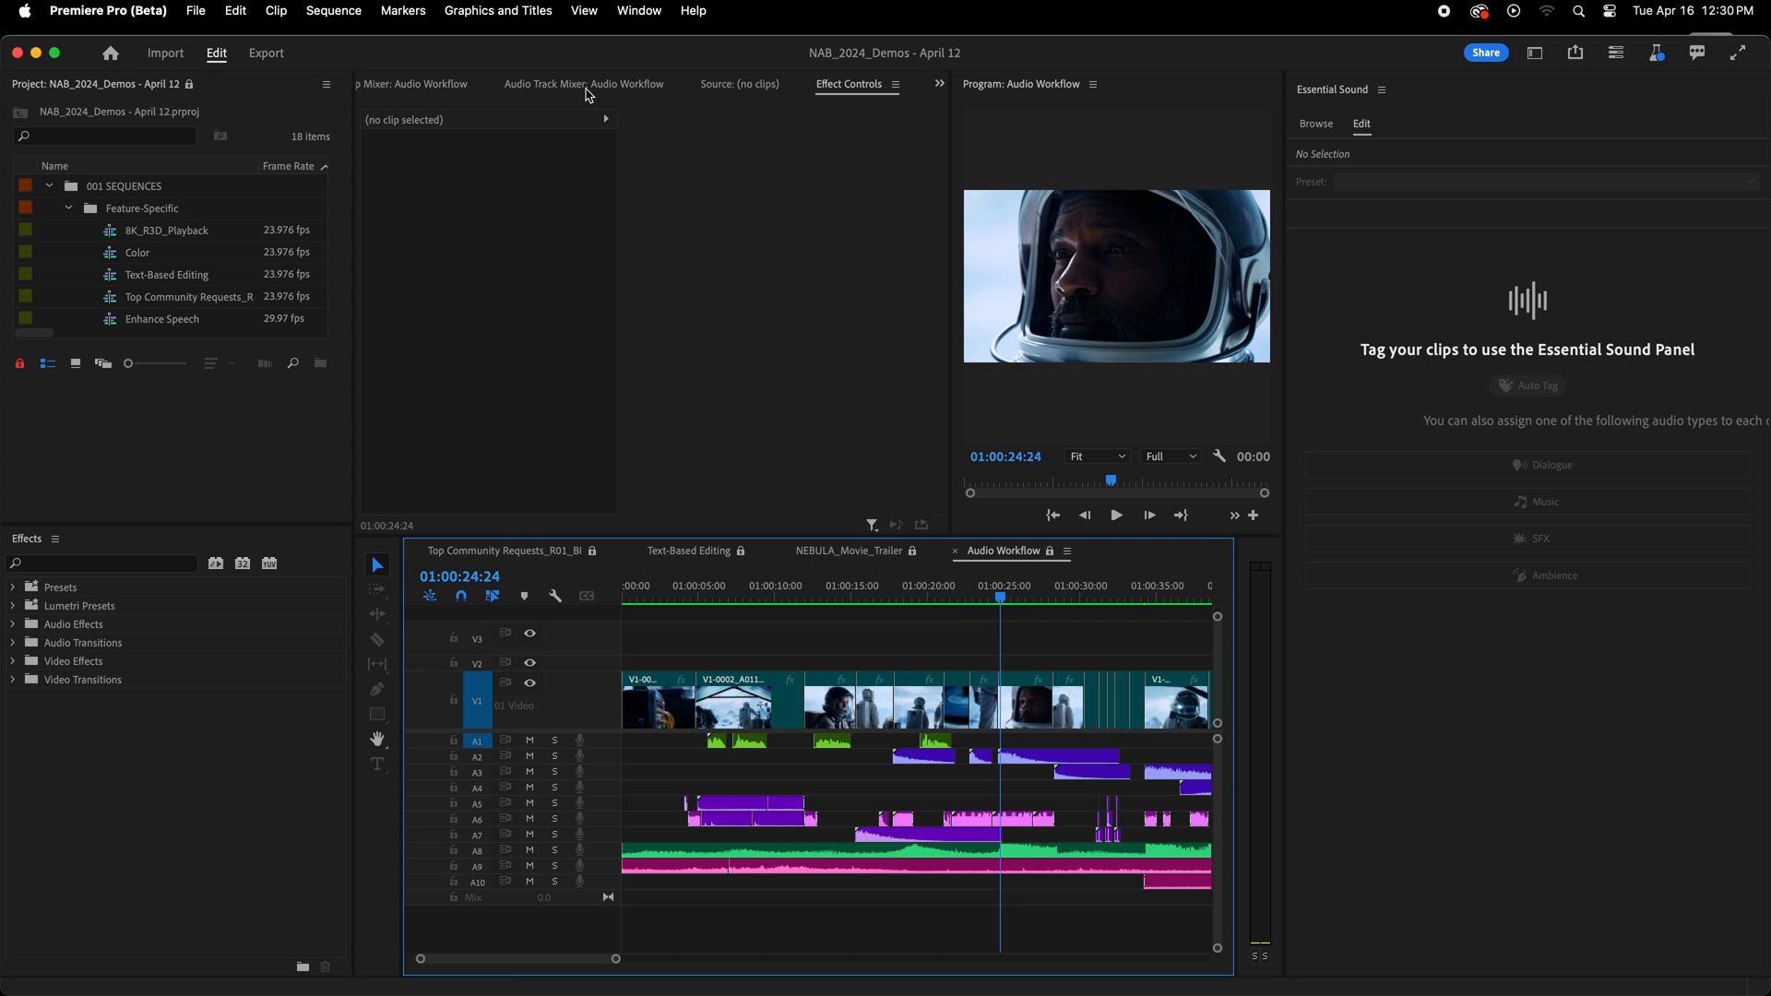
Bring up the Audio Track Mixer for the sequence's audio tracks.
{"action": "left_click", "coordinate": [581, 83]}
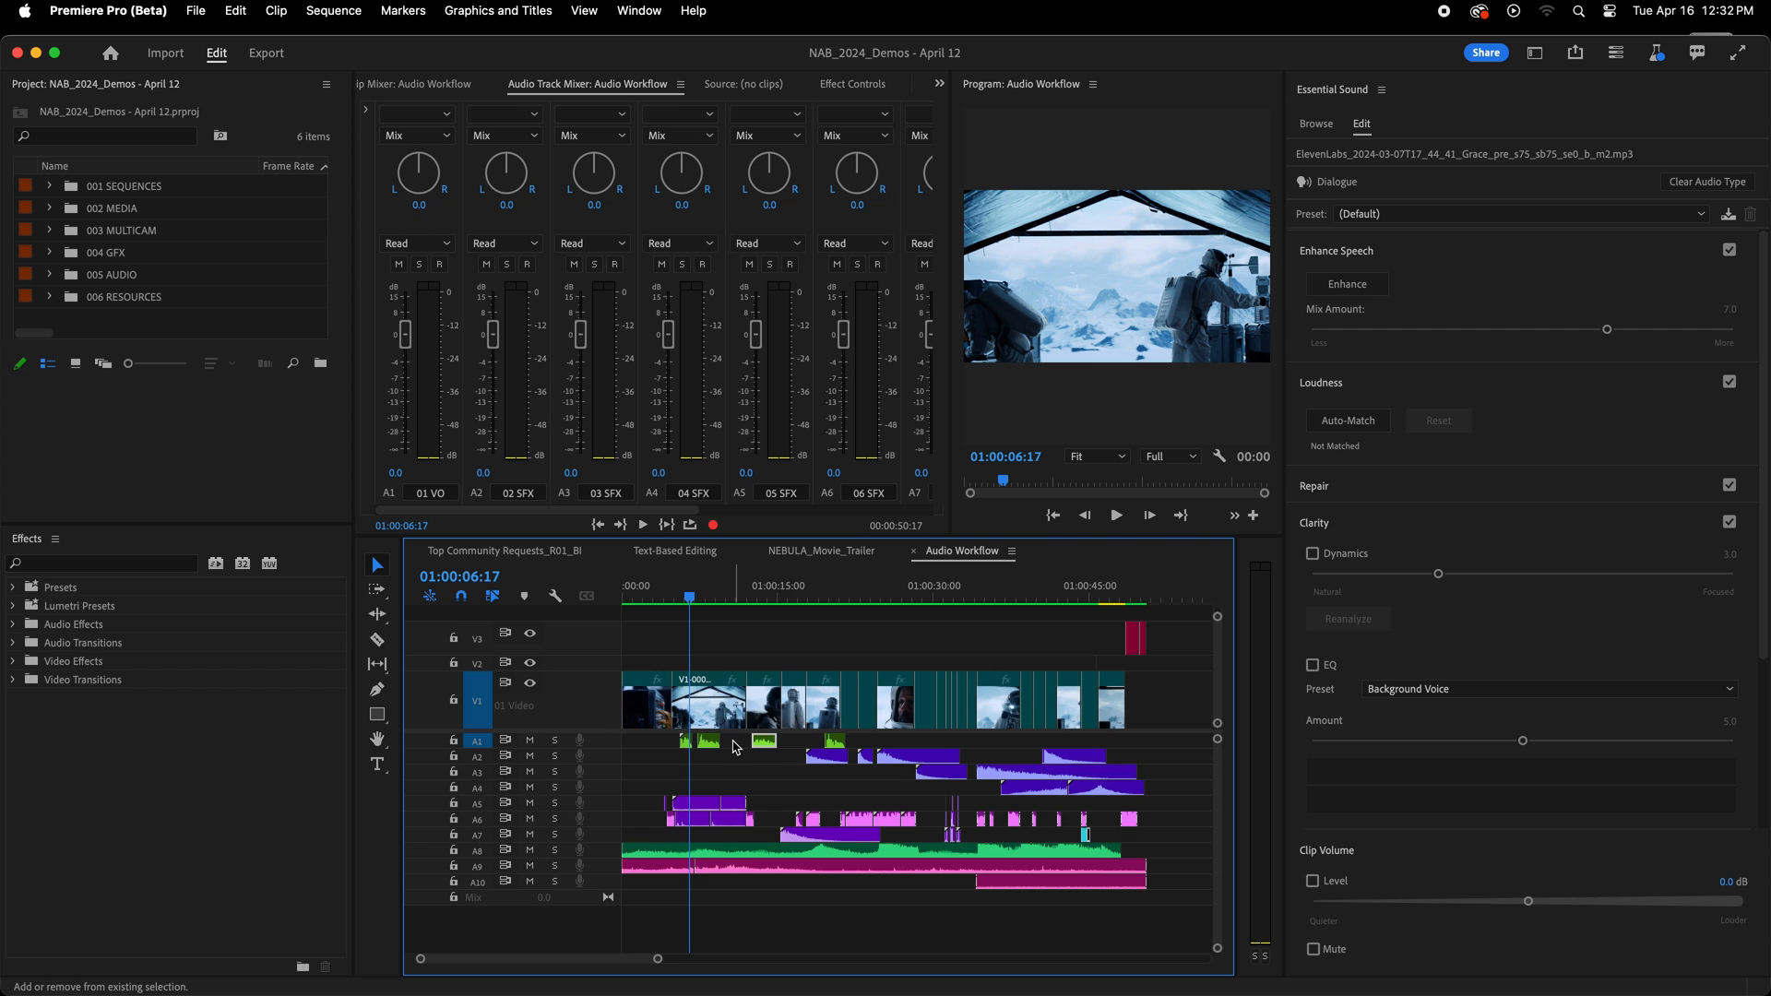
{"action": "mouse_move", "coordinate": [575, 748]}
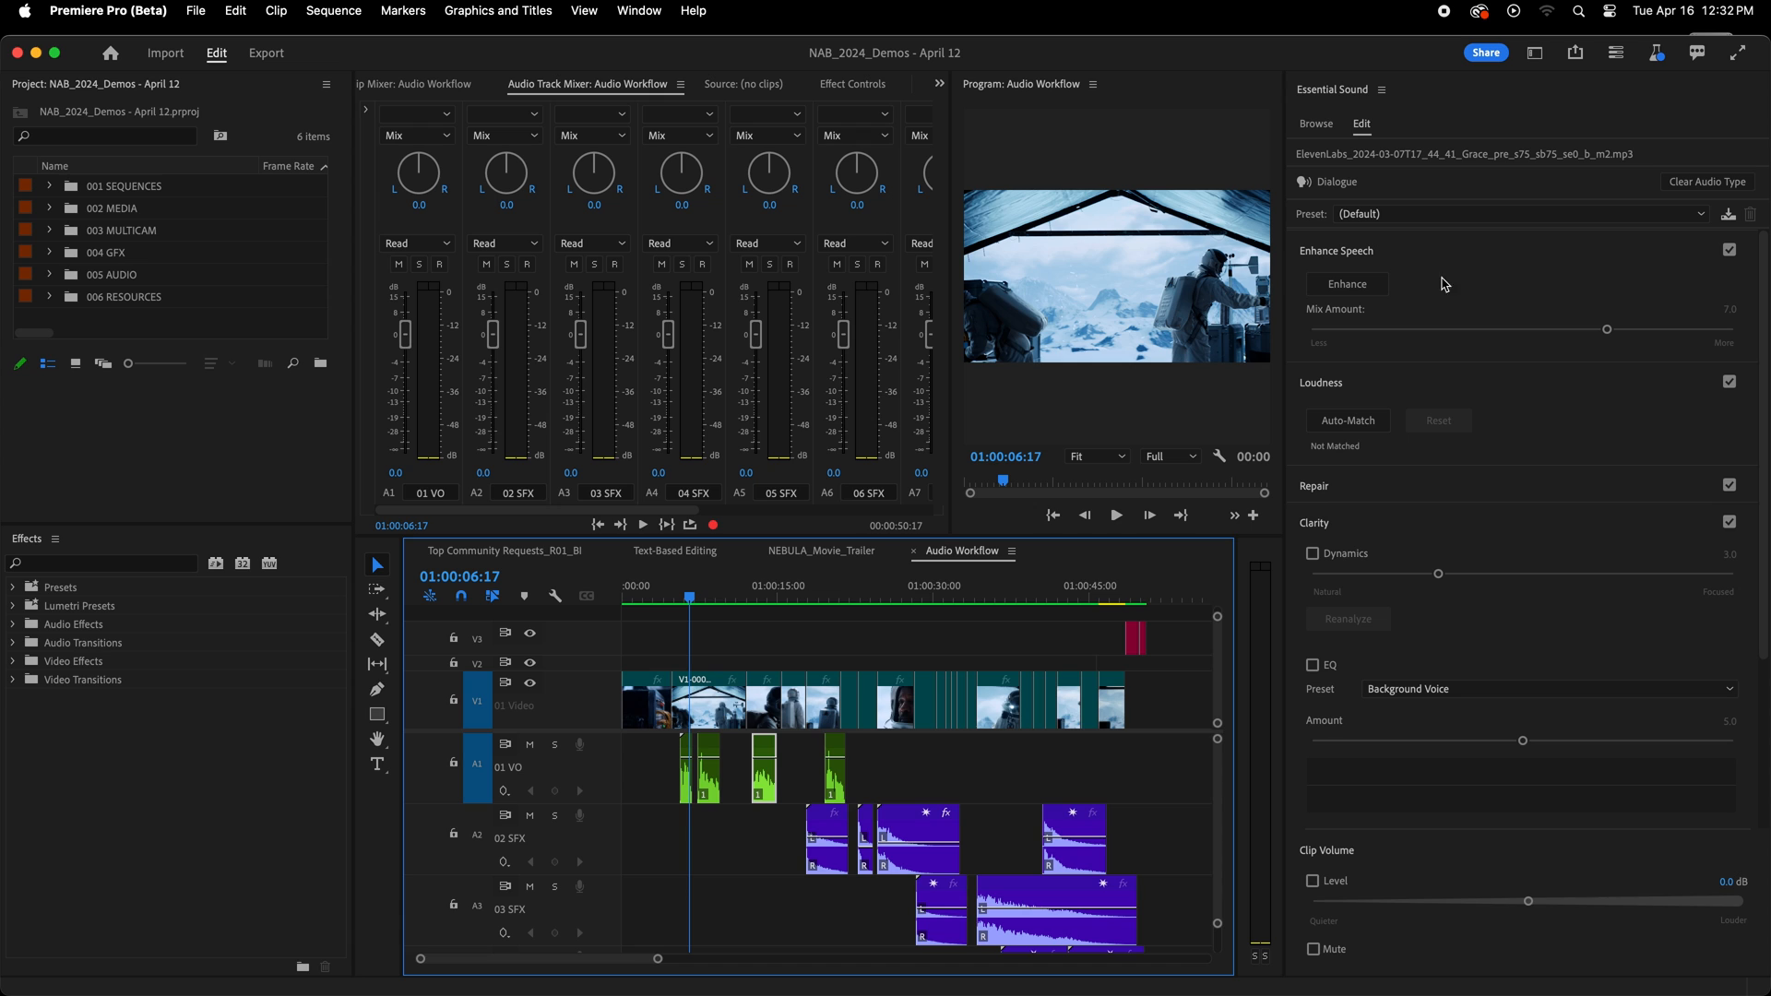
{"action": "mouse_move", "coordinate": [1491, 456]}
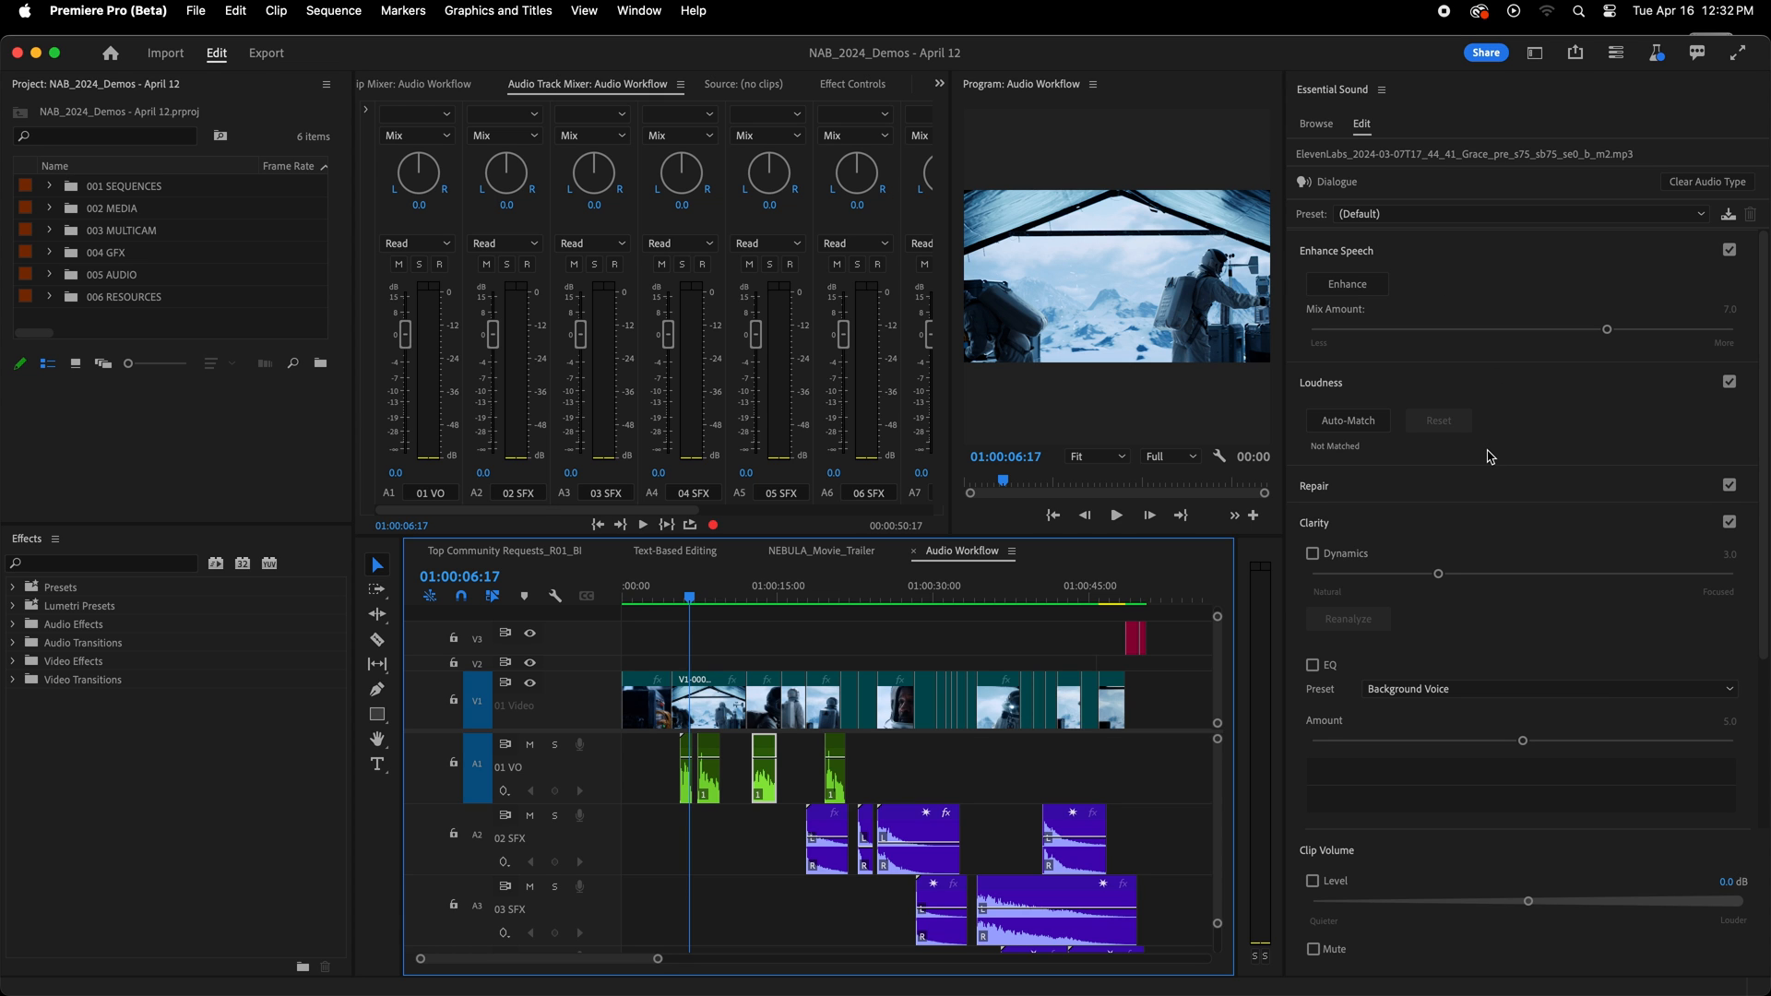
{"action": "mouse_move", "coordinate": [319, 345]}
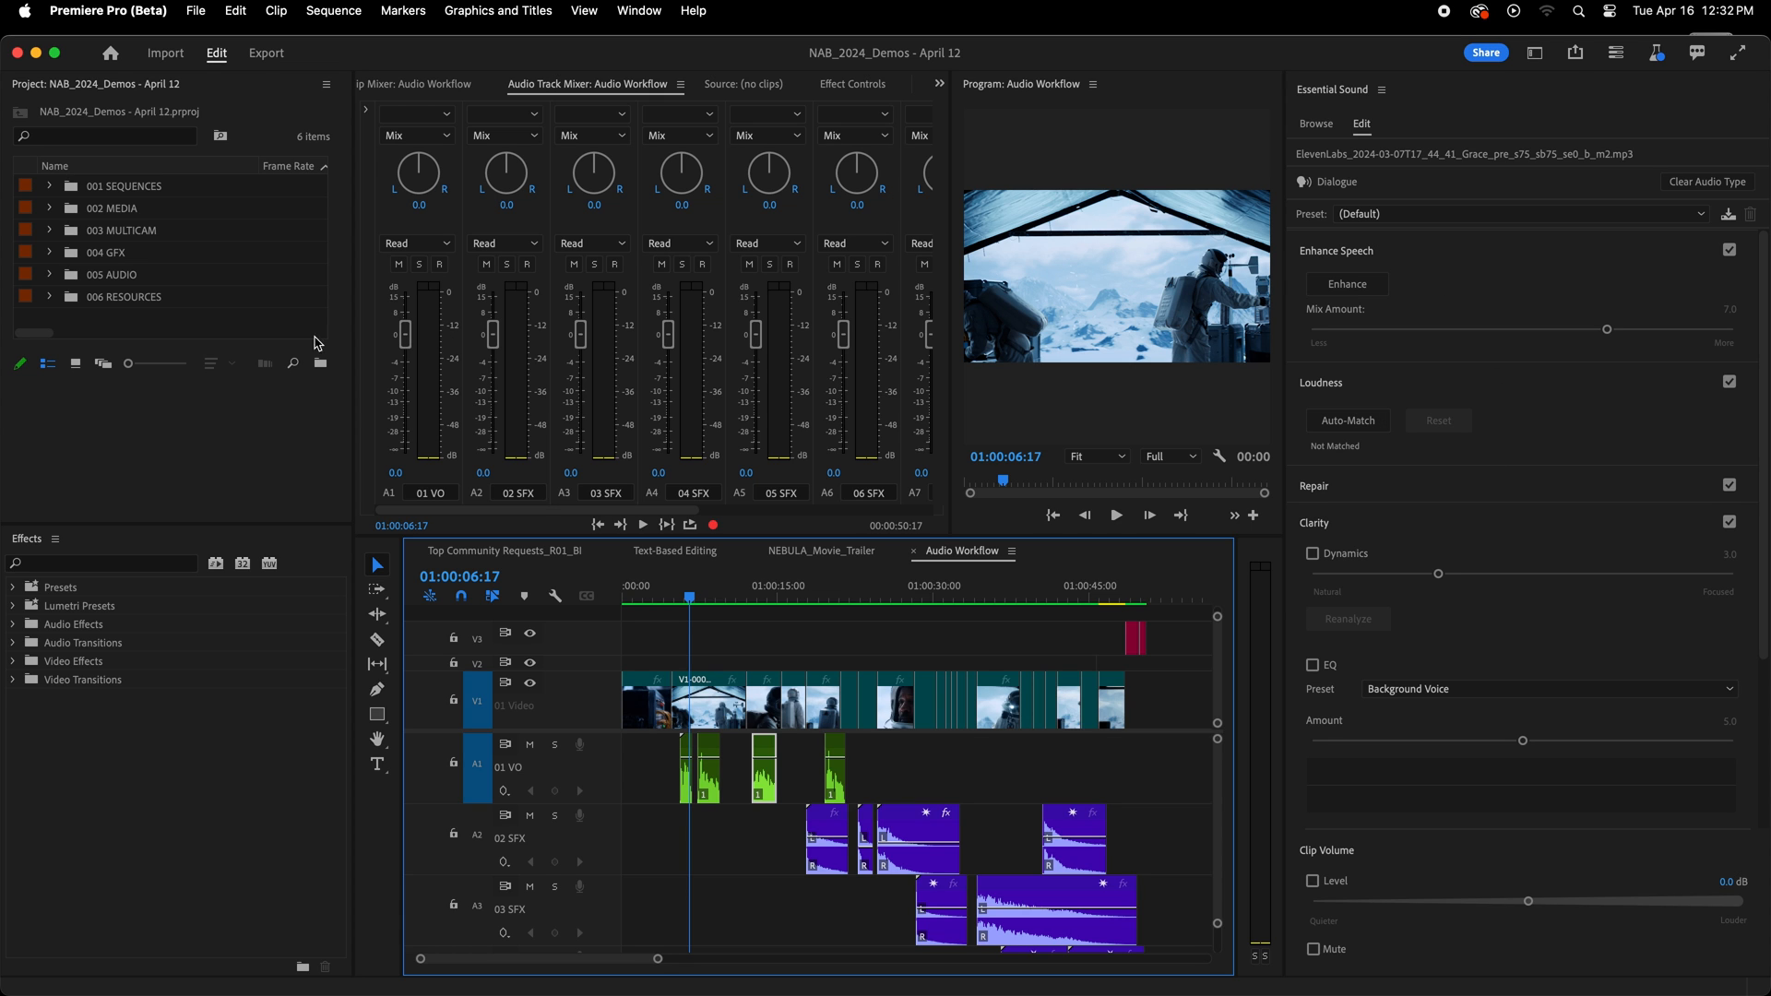